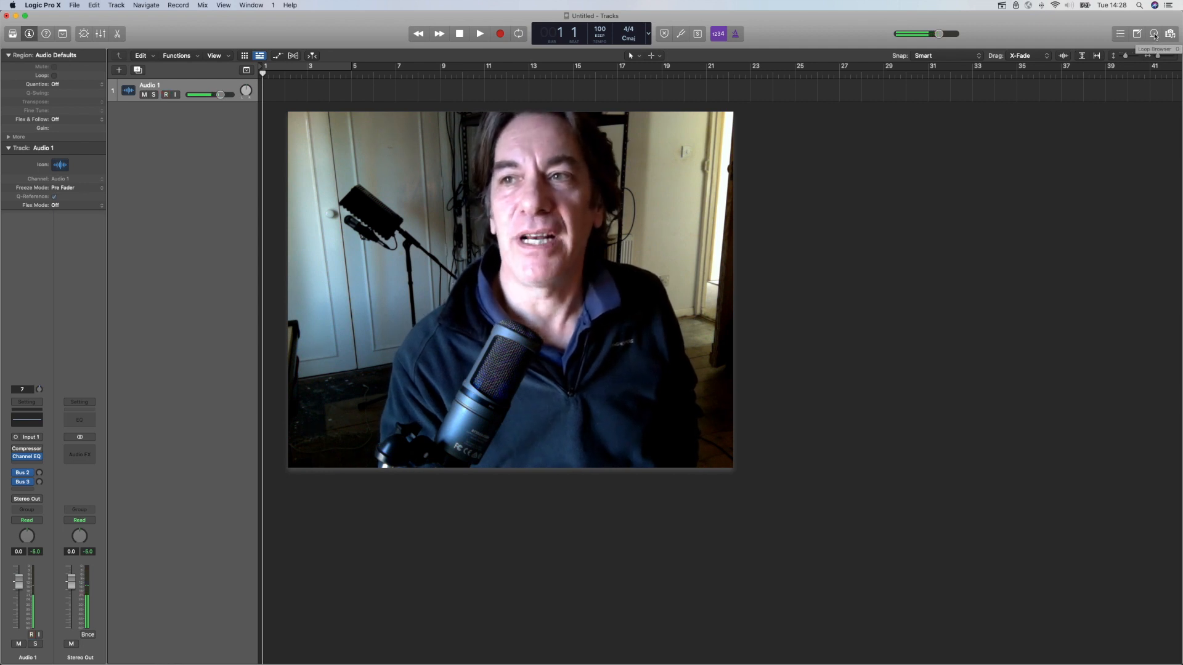
Open the Apple Loops browser beside the empty single-audio-track project.
click(1170, 33)
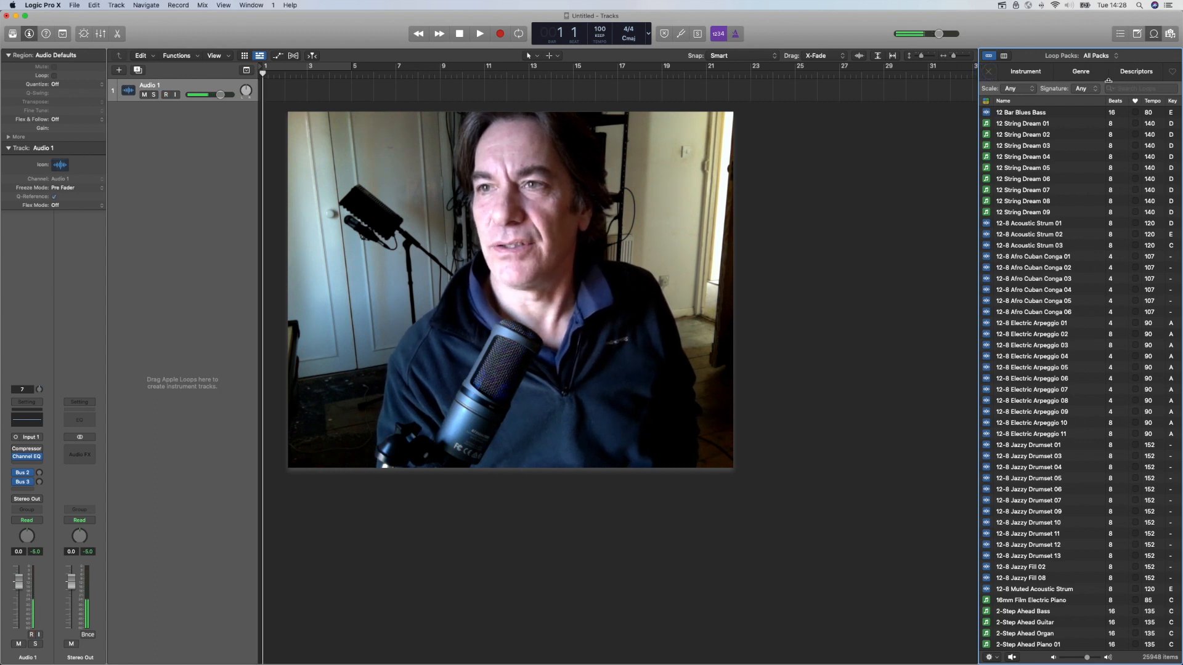
Filter the Loop Browser by Instrument to Sound Effects, showing Abstract Atmosphere loops.
click(1135, 71)
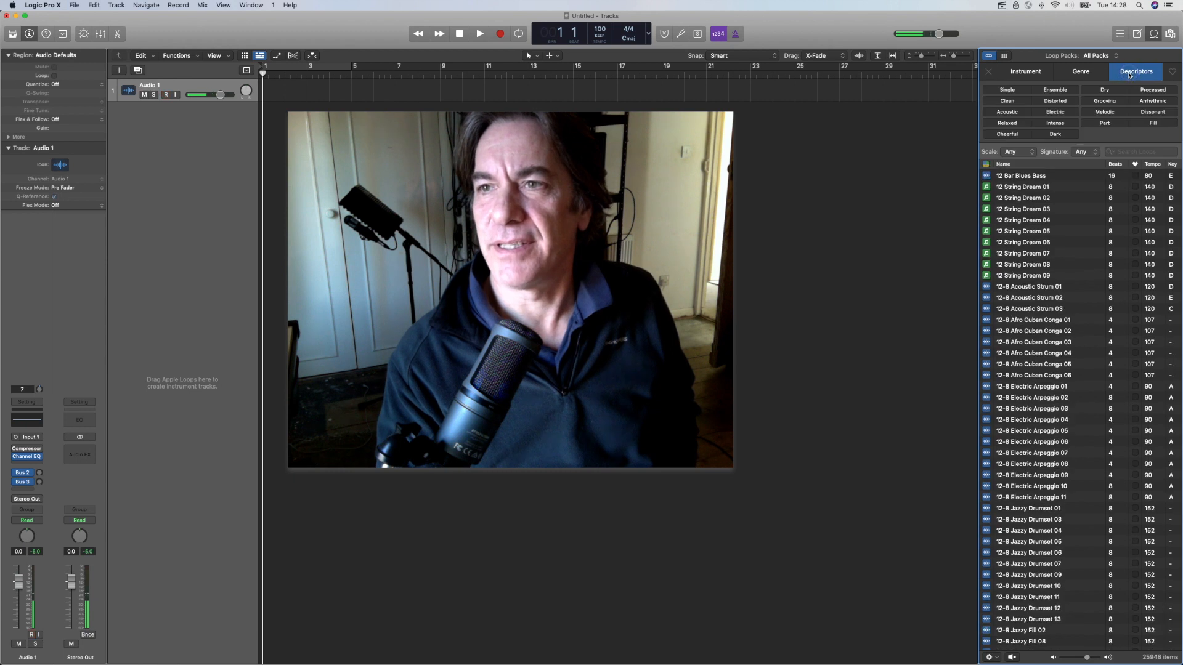
click(1080, 71)
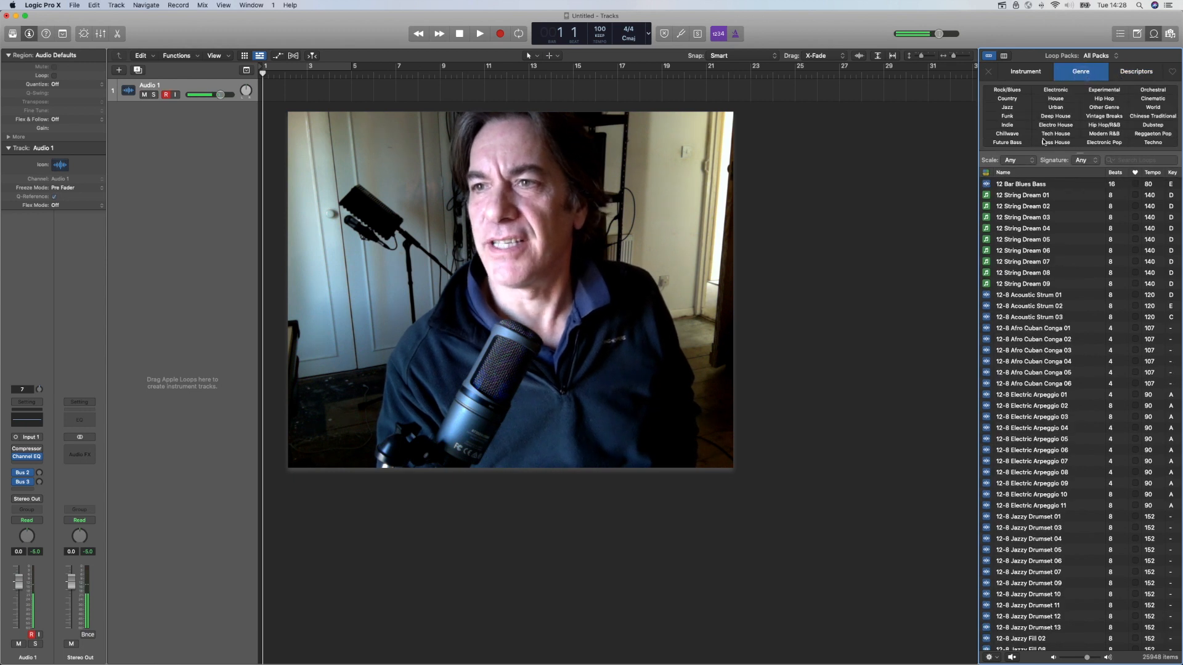
click(1025, 70)
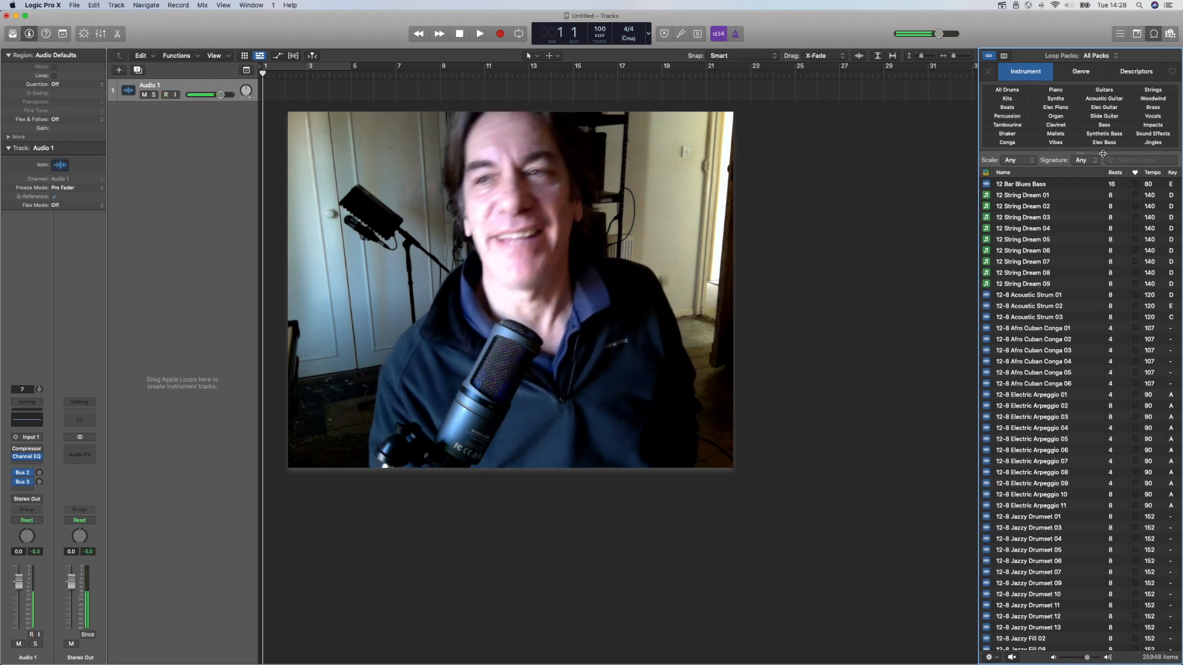
click(1152, 134)
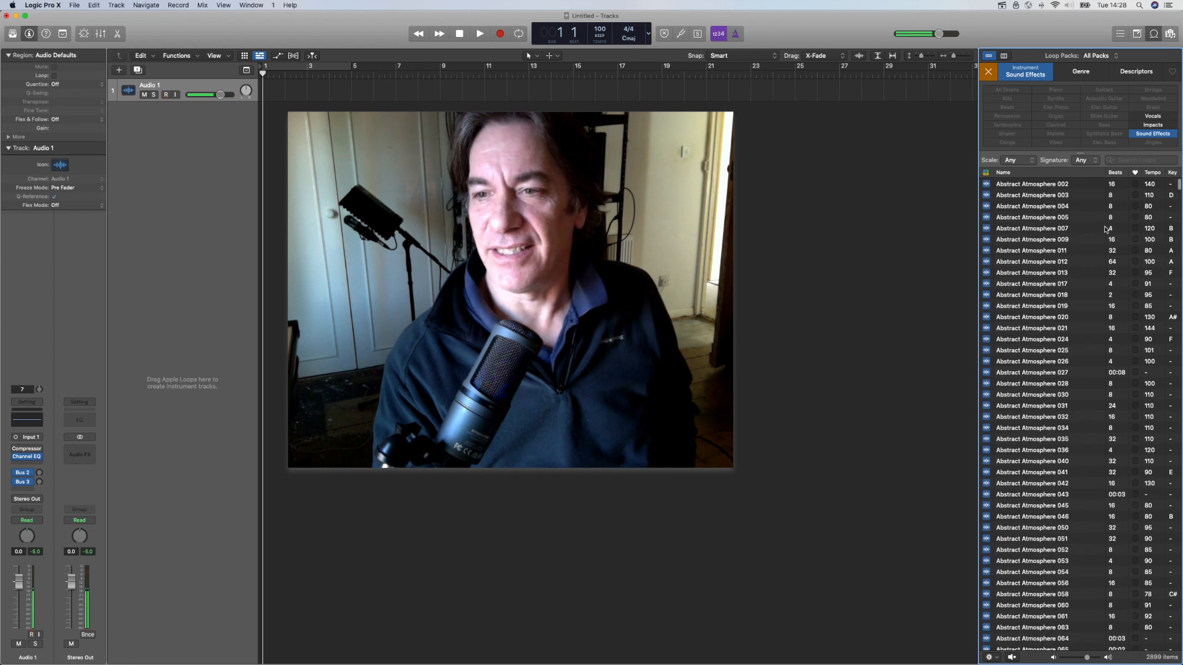
scroll(down, 3)
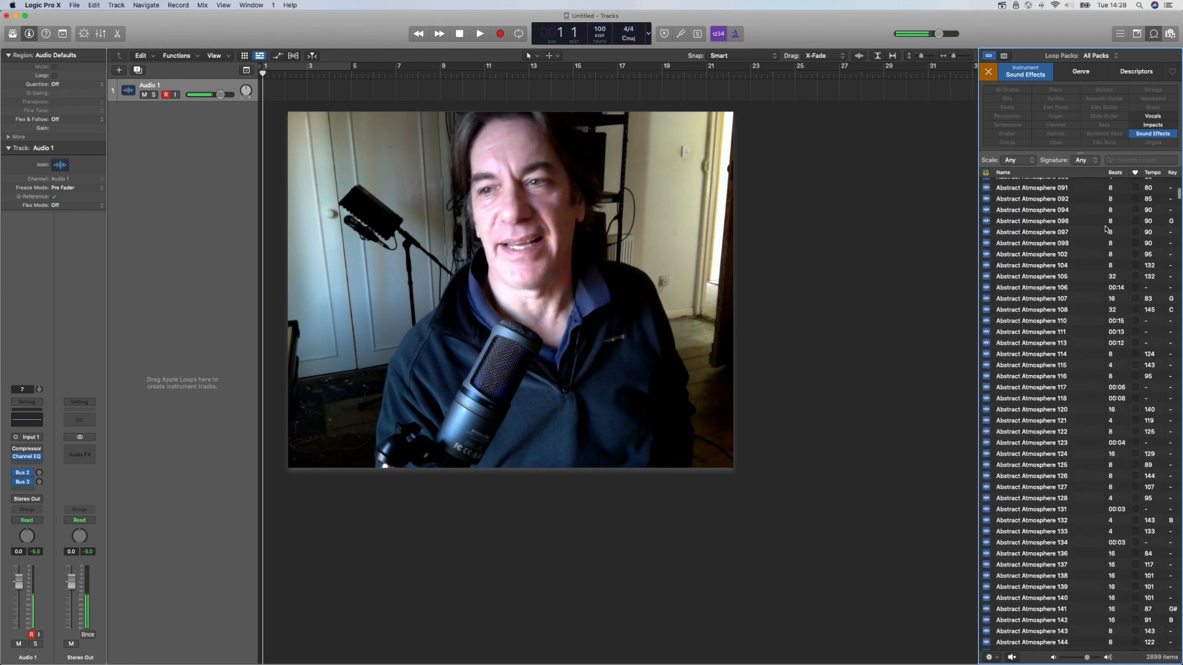
Scroll the Sound Effects loops to Andre Background, then show the Sound Library submenu.
scroll(up, 3)
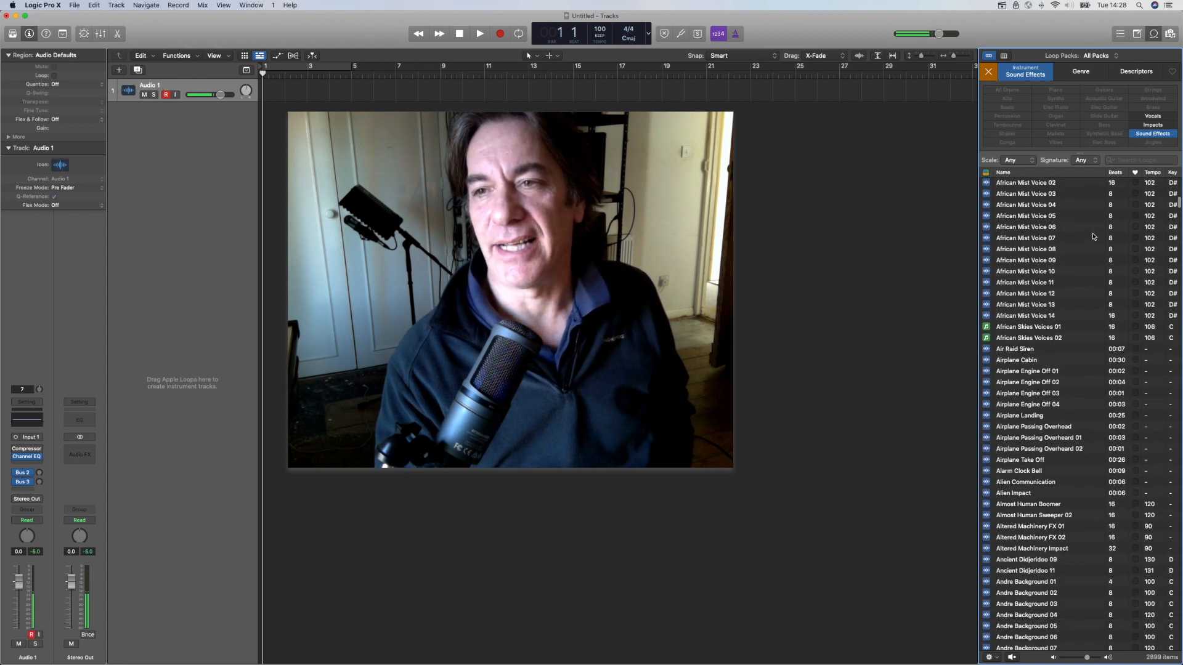
scroll(down, 3)
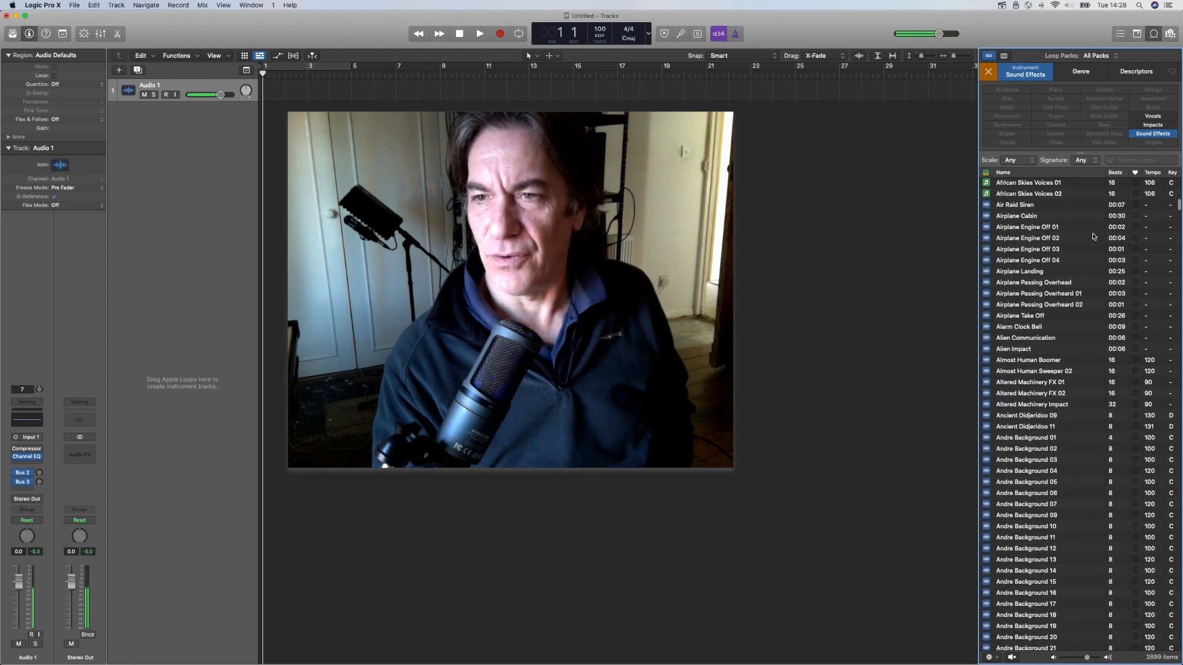
scroll(down, 3)
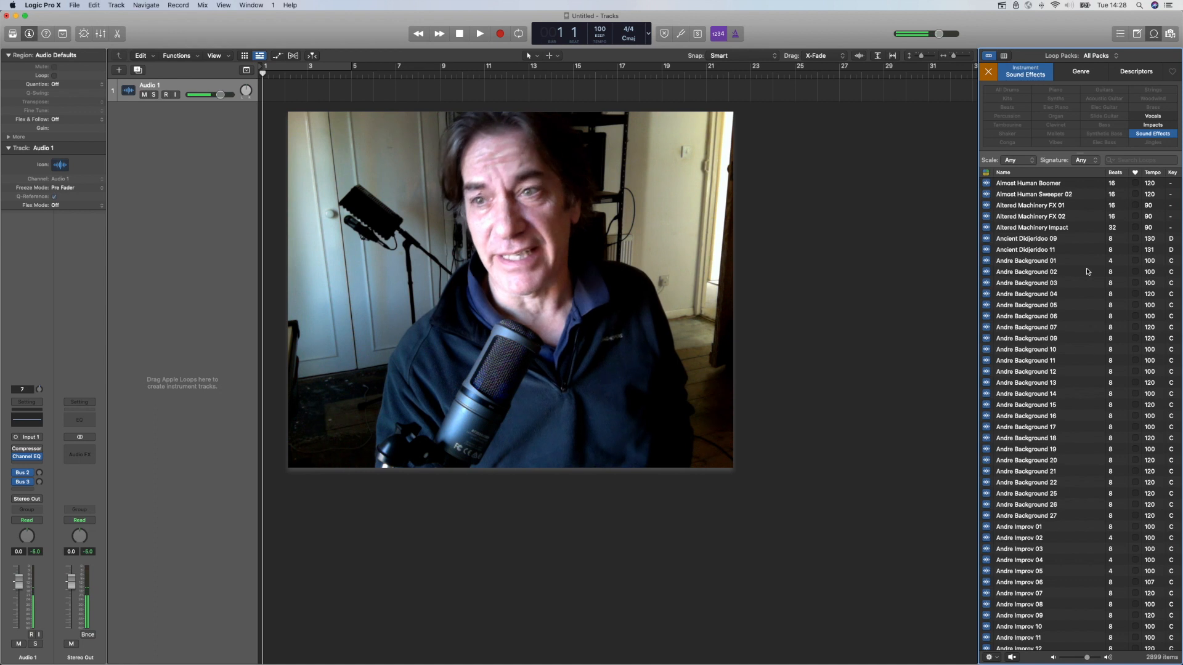
click(164, 94)
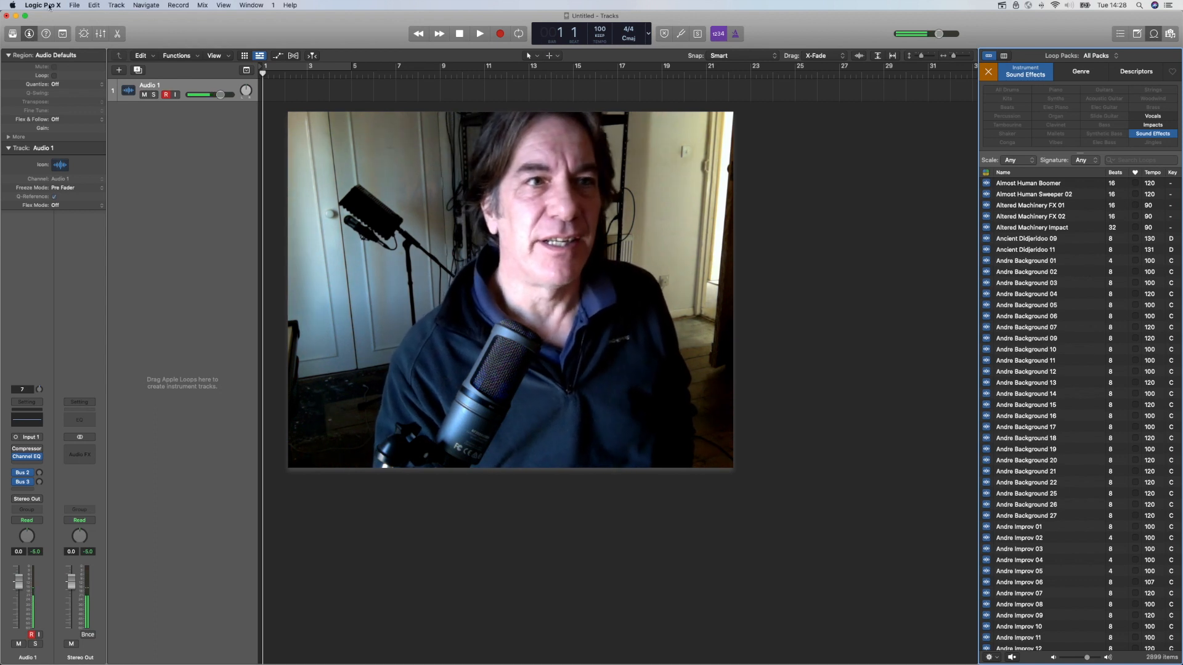
click(43, 6)
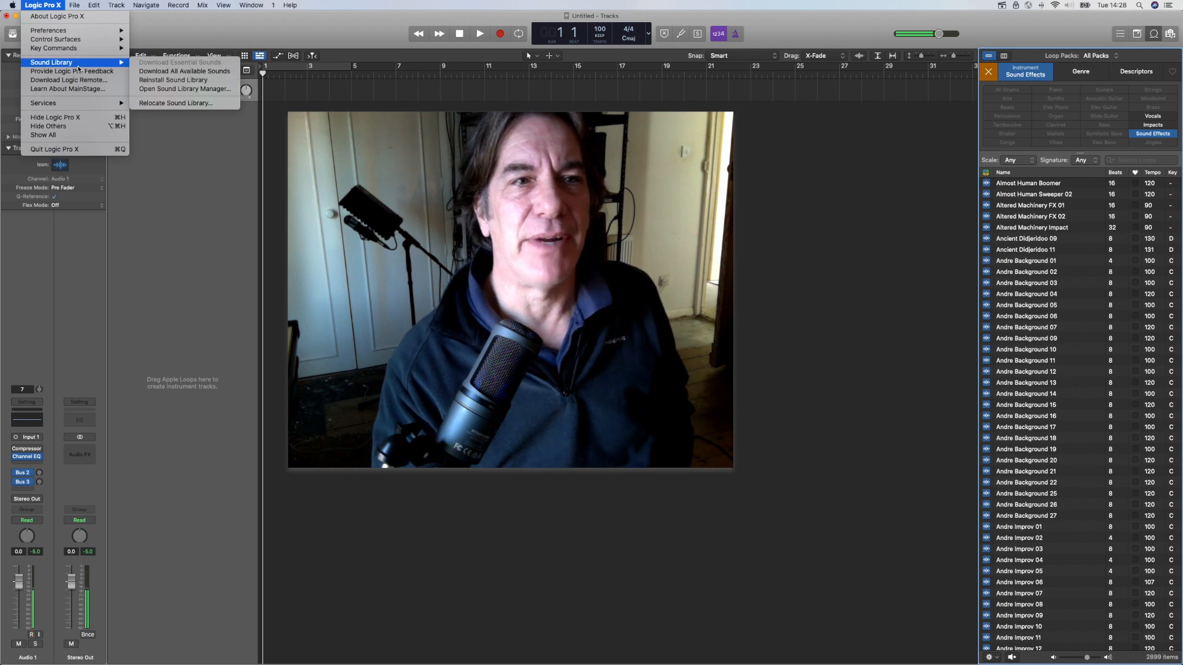
mouse_move(184, 71)
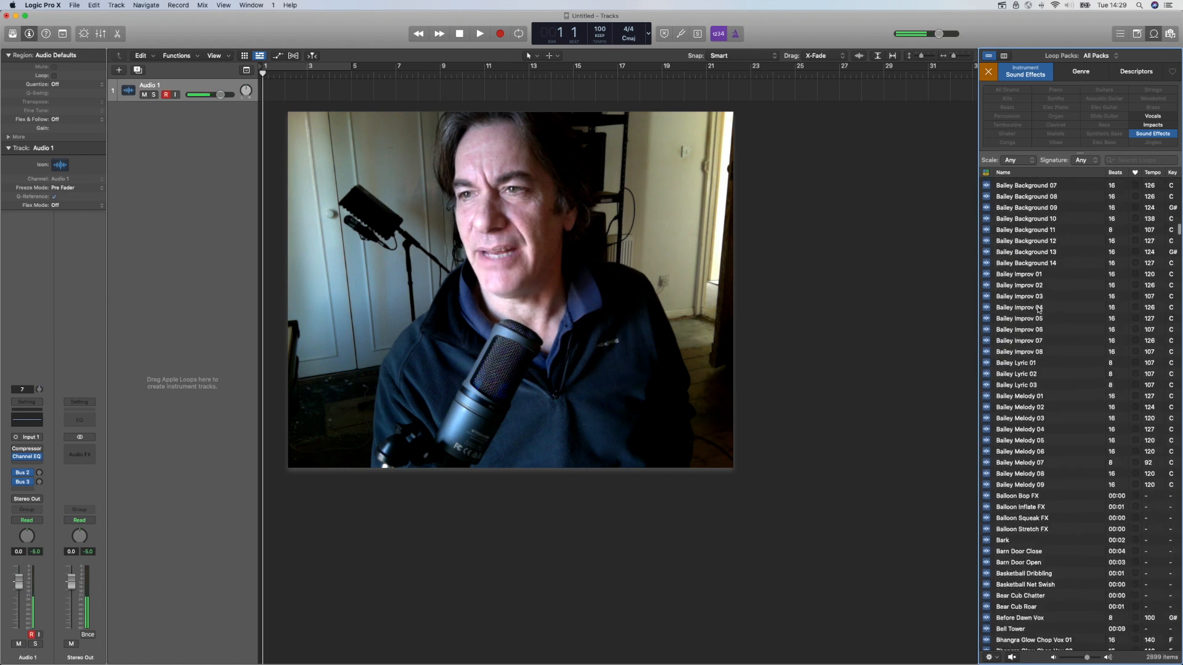
scroll(down, 3)
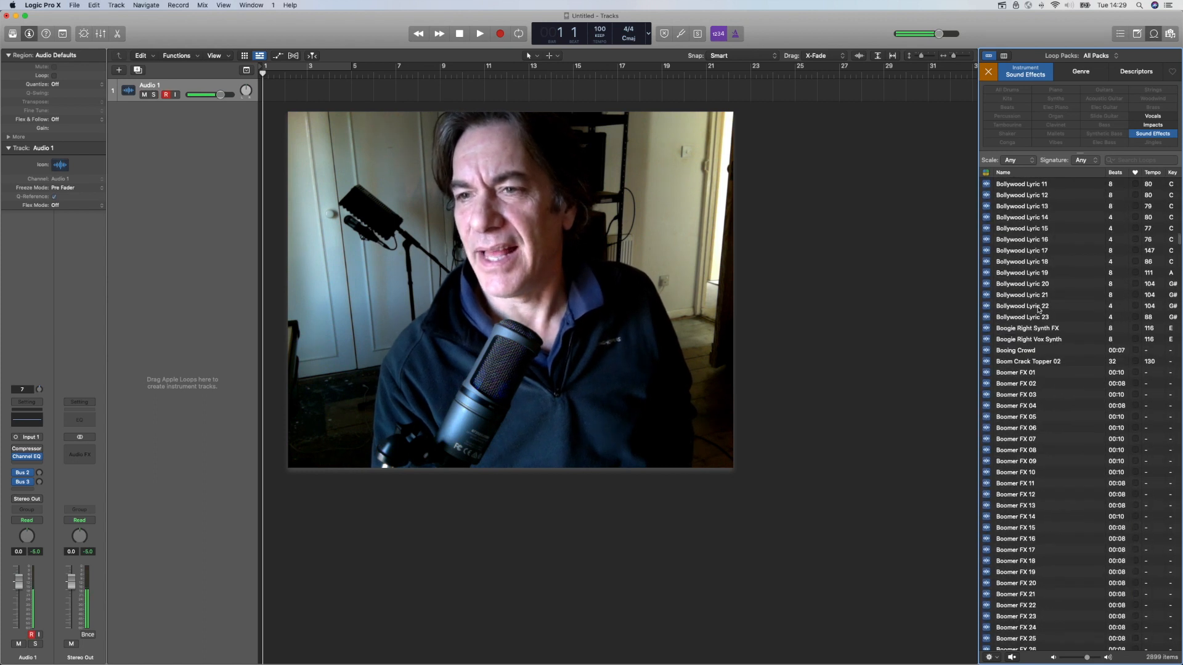
scroll(up, 3)
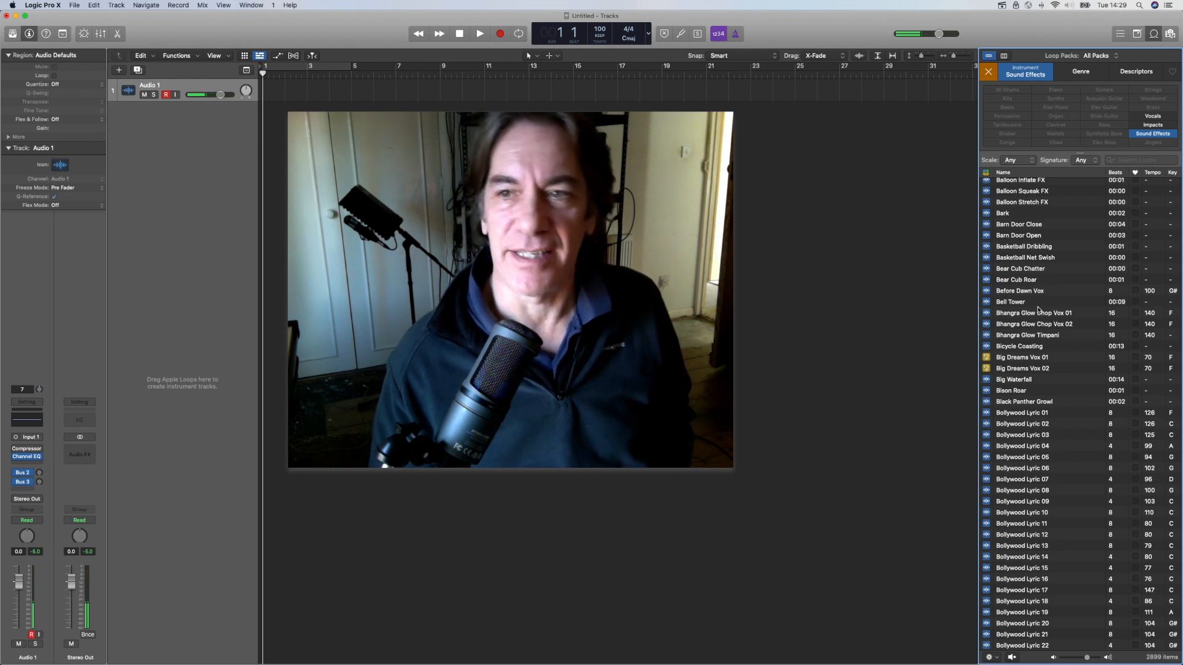
scroll(down, 3)
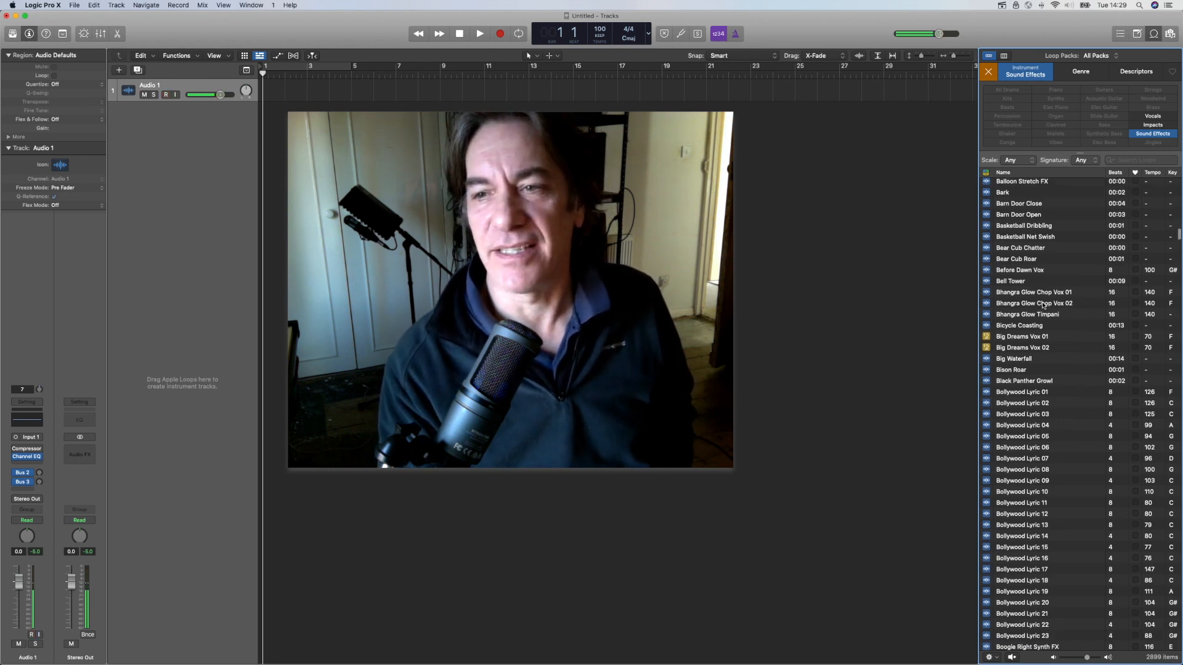
scroll(down, 3)
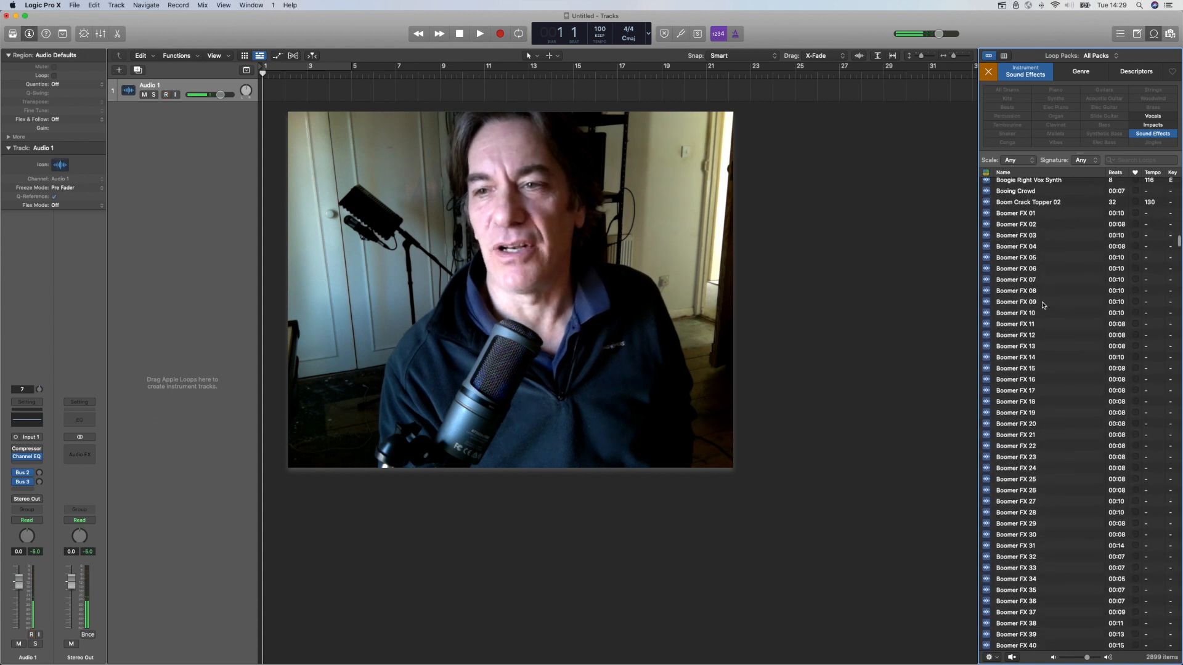